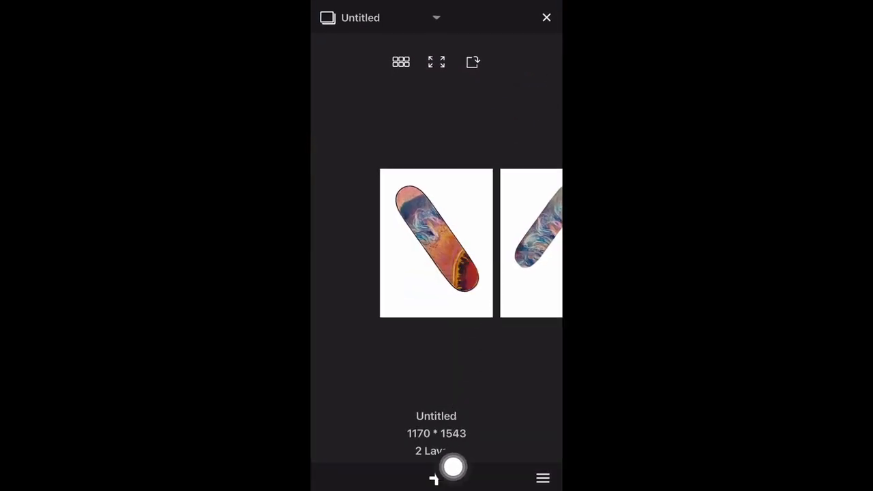
- Create a 1170 × 1543 sketch from the imported oil pastel photo
left_click(435, 477)
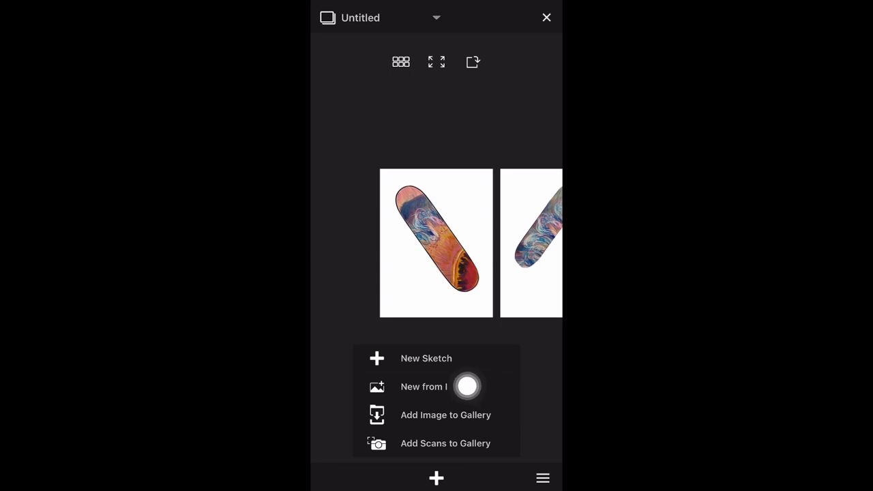
left_click(423, 386)
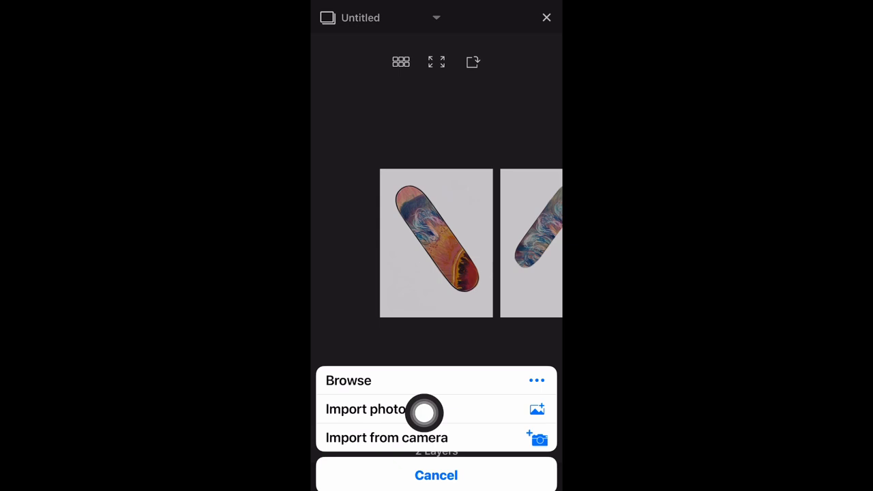
left_click(435, 475)
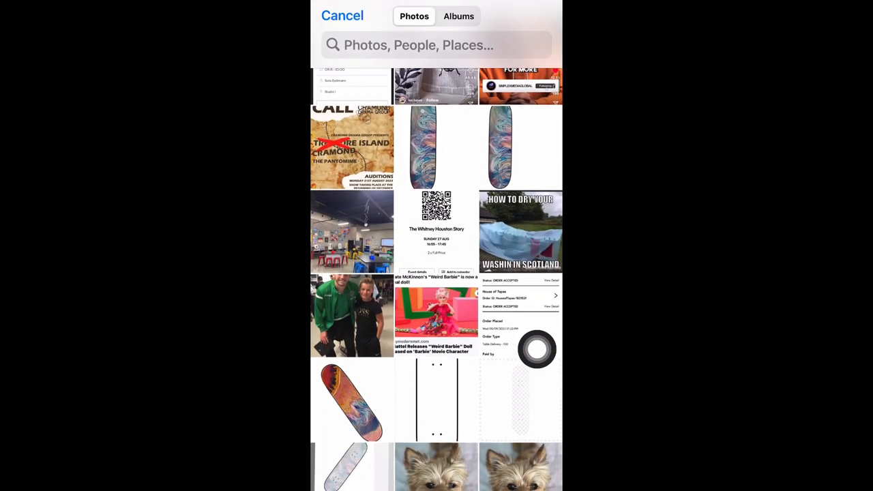
scroll("down", 3)
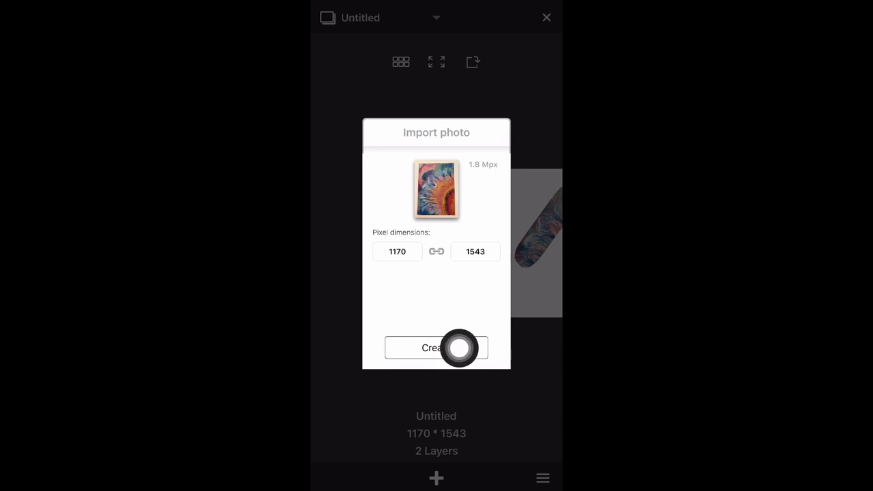
left_click(436, 348)
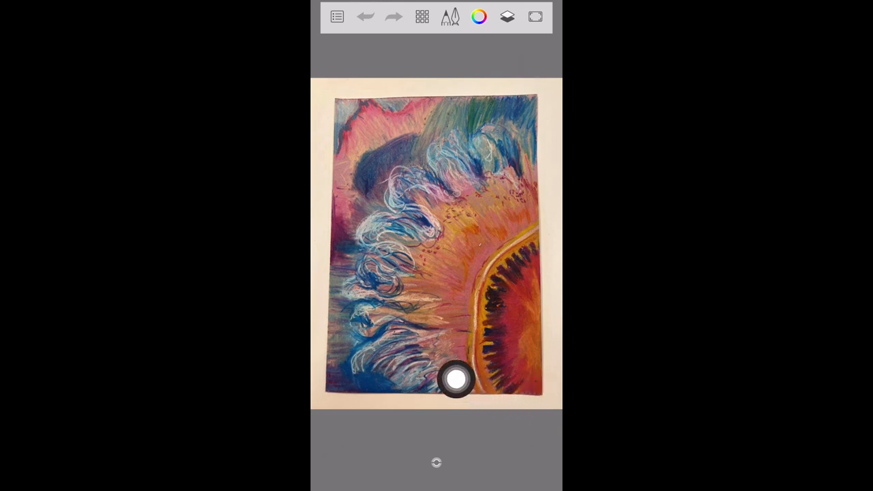
- Review the sketch's layers list, then bring up the tool palette
left_click_drag(457, 379, 506, 31)
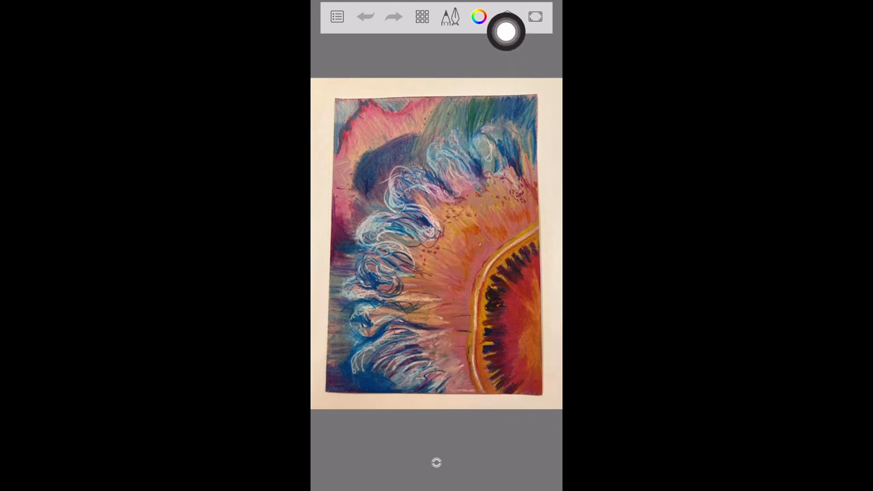
left_click(508, 17)
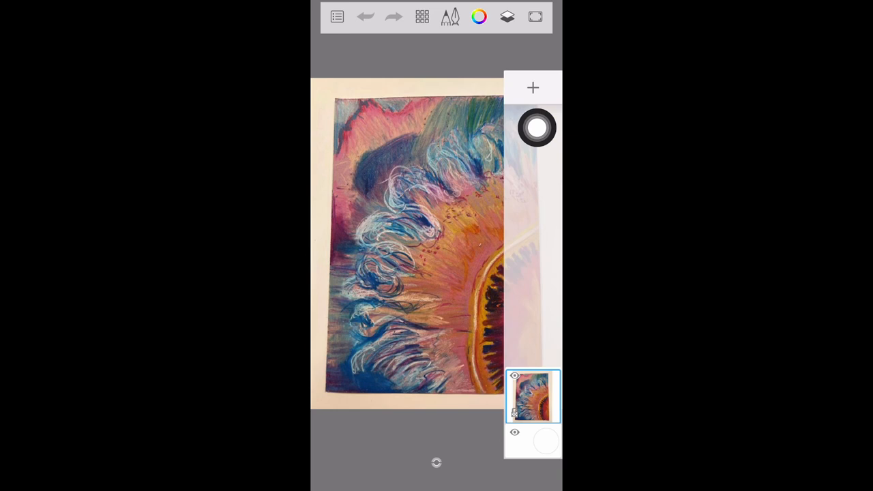
left_click_drag(537, 127, 536, 208)
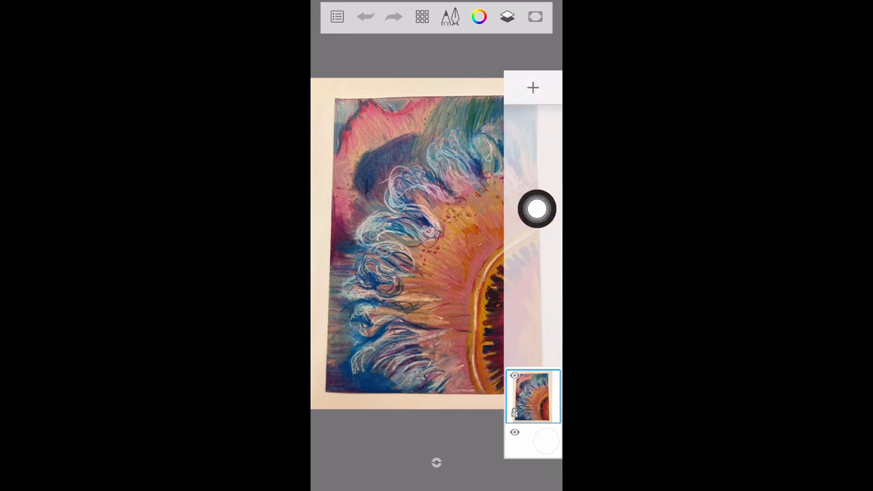
left_click(533, 87)
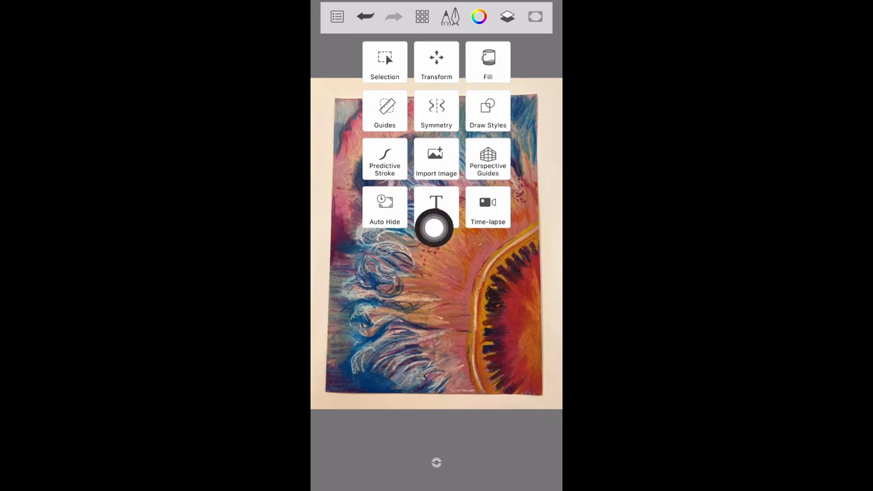
- Import the skateboard deck template and place it on its own layer above the photo
left_click(436, 160)
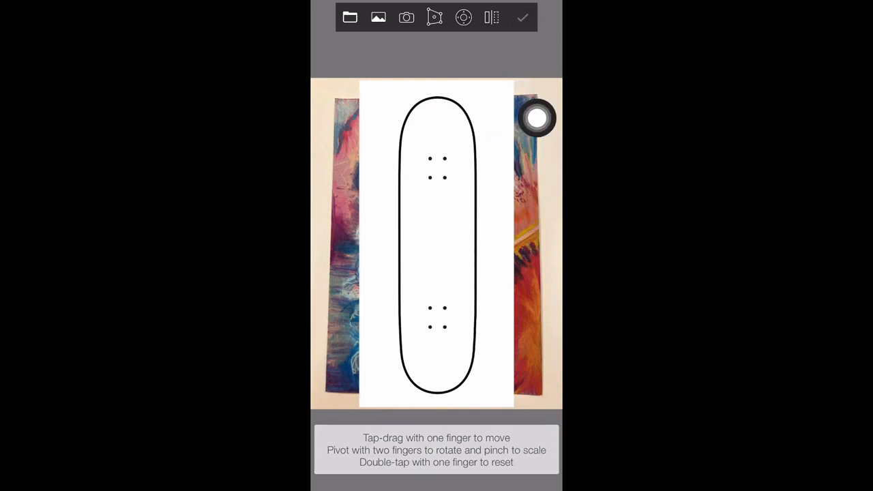
left_click(522, 17)
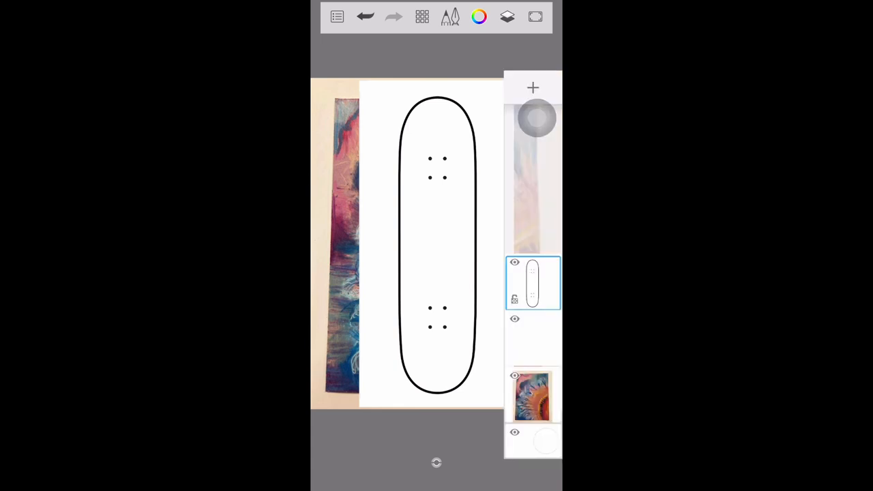
- Lower the skateboard template layer's opacity from 100 to 50
left_click(532, 282)
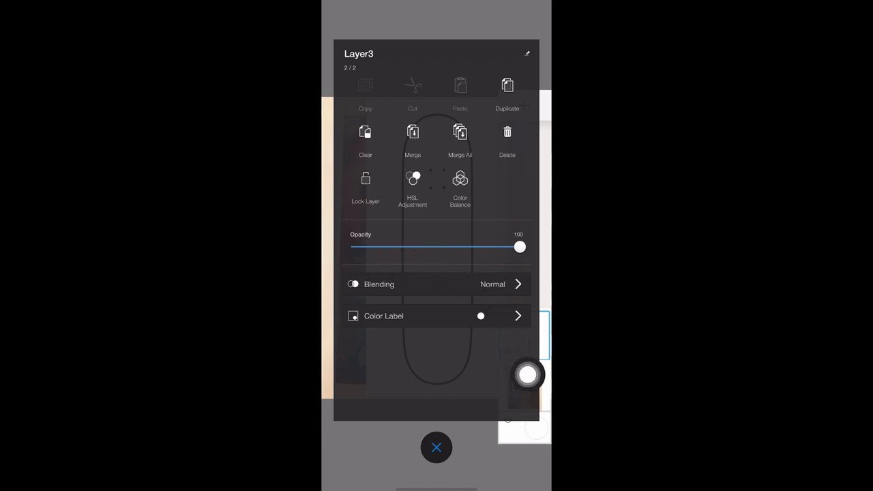
left_click_drag(520, 247, 436, 247)
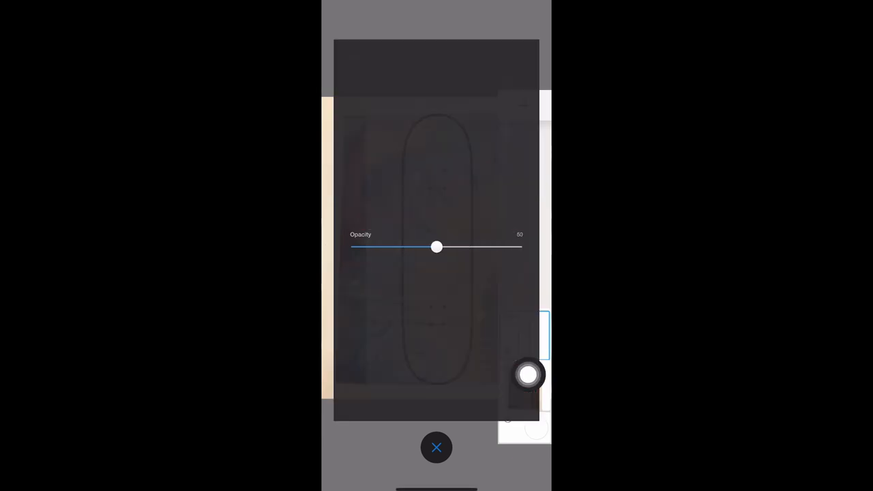
left_click(436, 448)
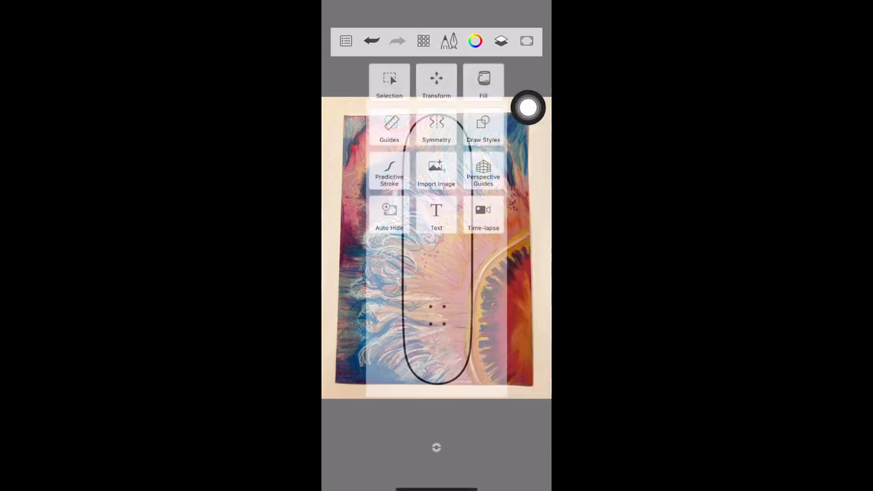
left_click(435, 82)
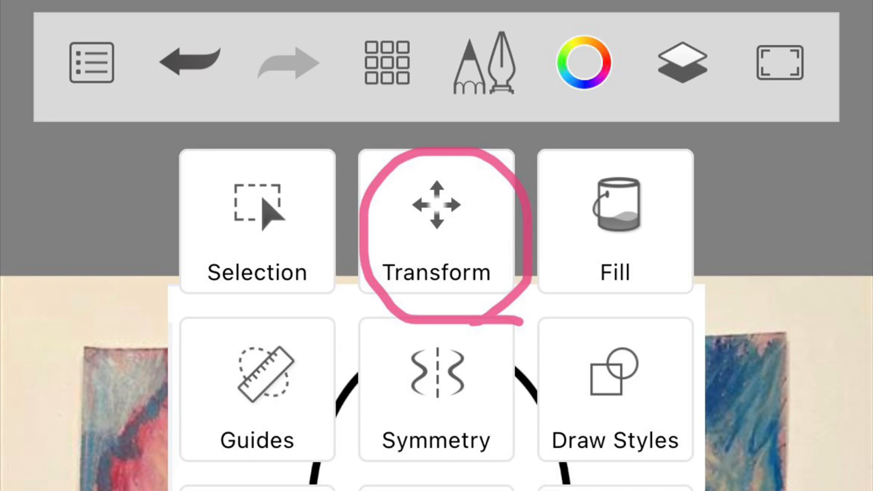
- Rotate the template to about -32° and scale it to 86% with Transform
left_click(435, 219)
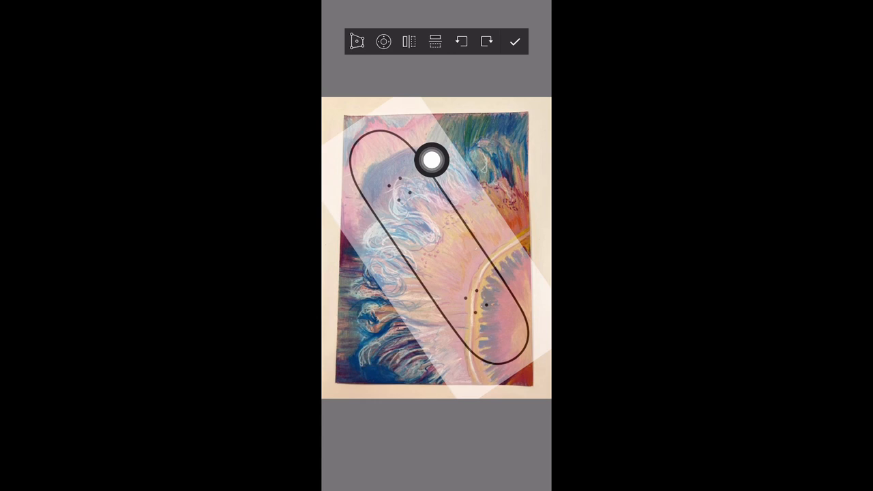
left_click_drag(431, 160, 528, 88)
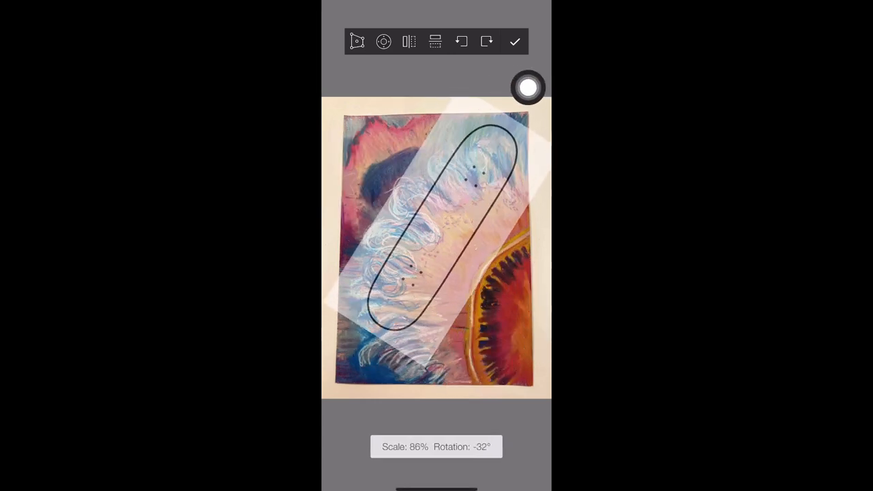
left_click(514, 41)
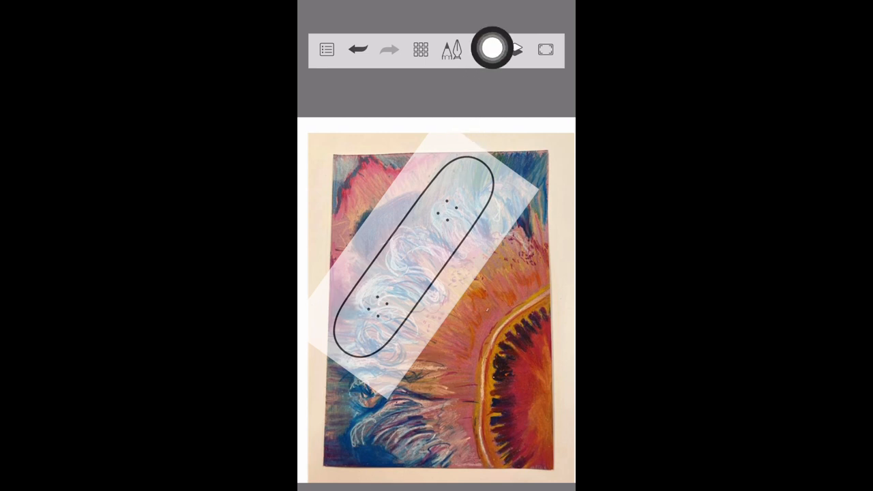
left_click(514, 49)
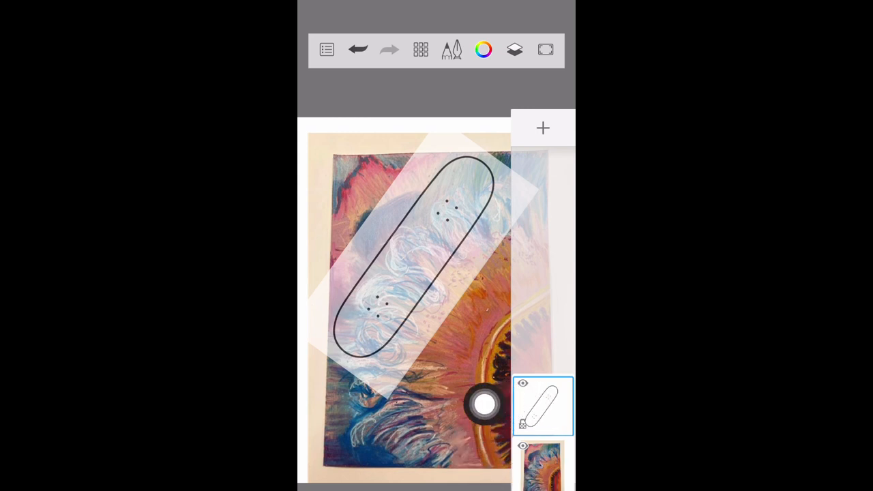
- Close the layers list and select the Fill tool
left_click_drag(485, 402, 462, 446)
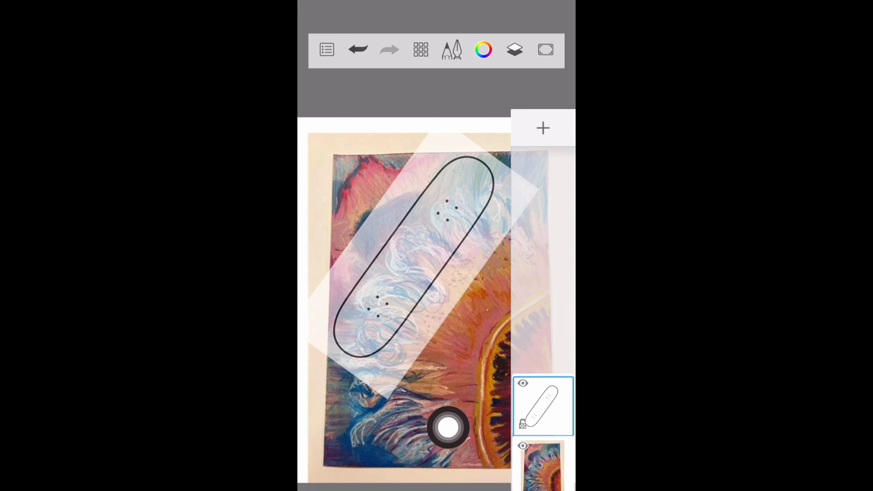
left_click_drag(448, 428, 476, 264)
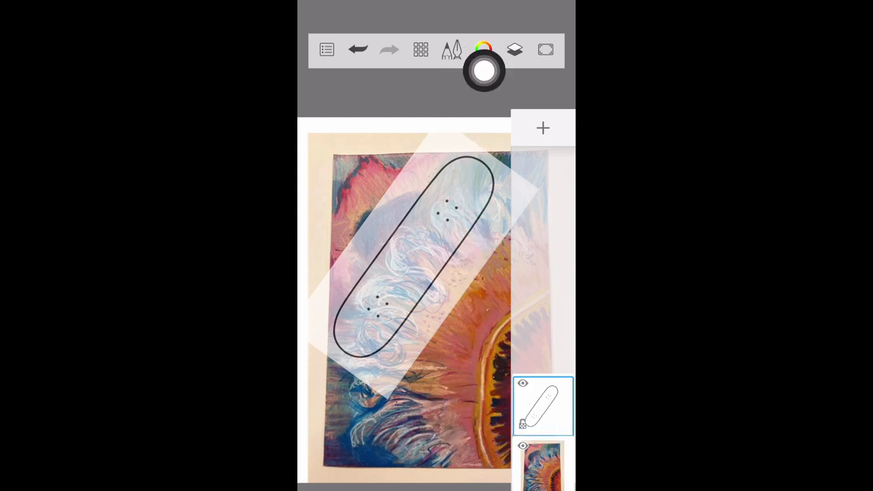
left_click(484, 49)
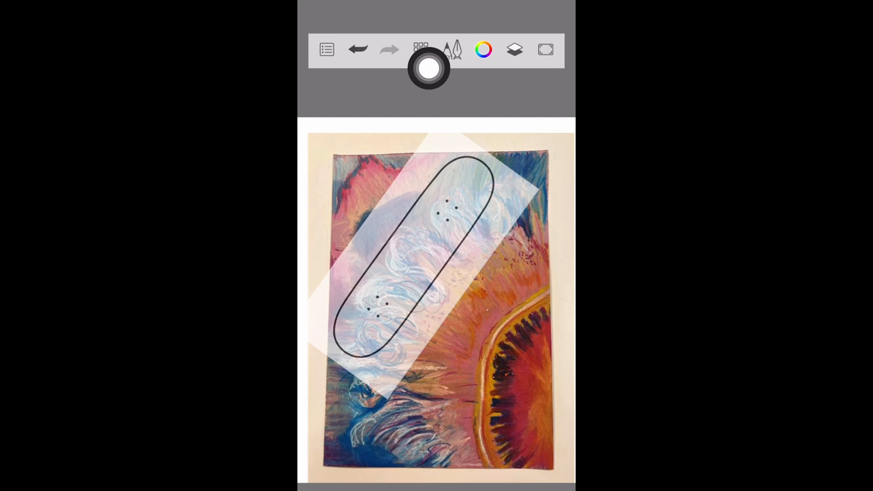
left_click(421, 49)
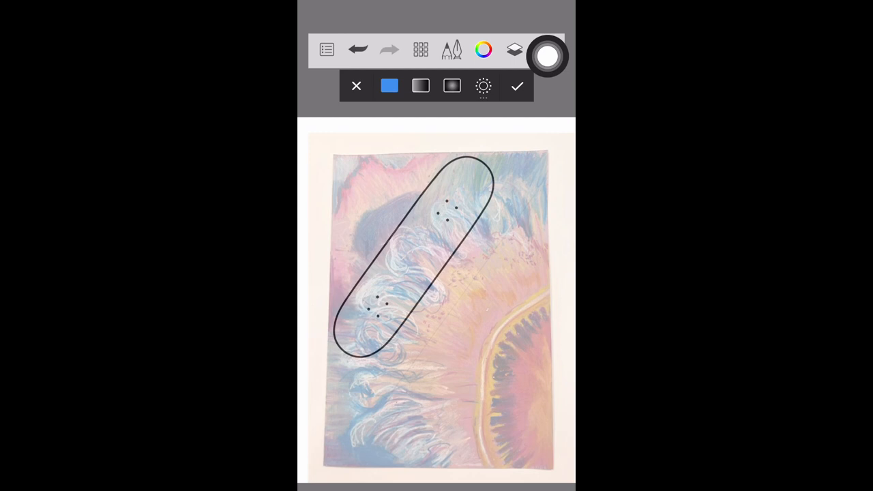
- Select the oil pastel photo layer and open the Color Editor
left_click(547, 56)
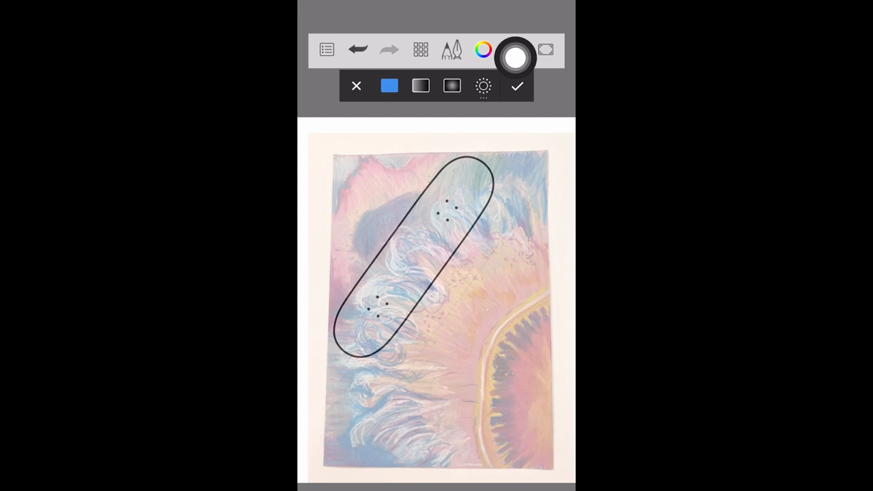
left_click(514, 49)
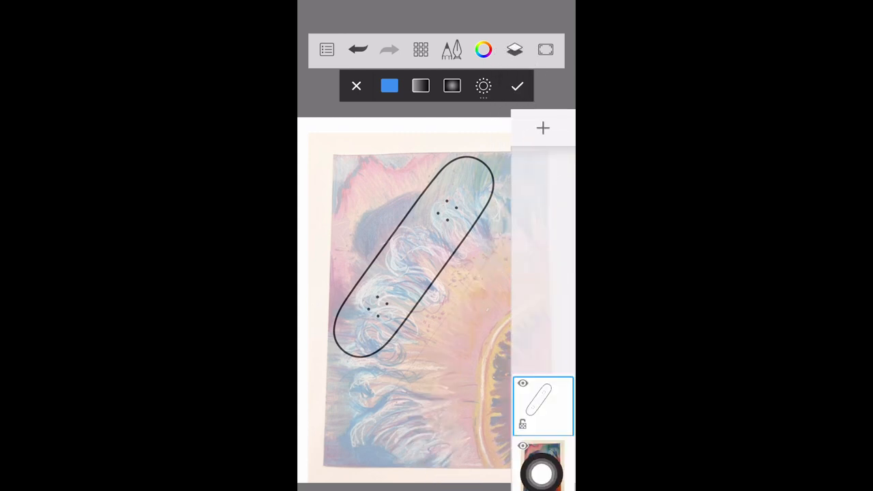
left_click(484, 49)
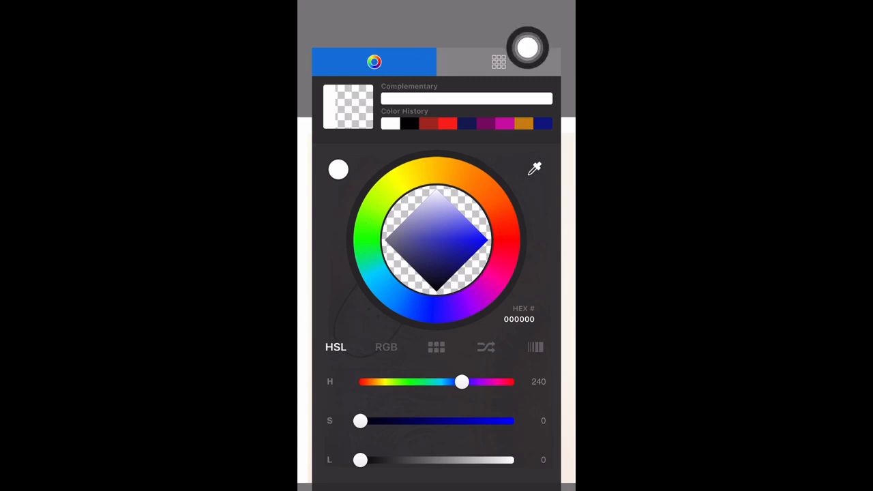
left_click(373, 61)
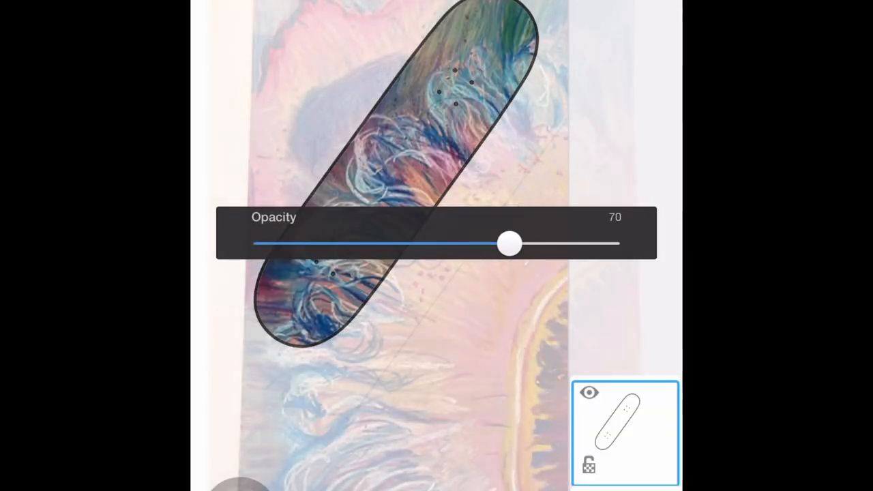
- Set the outline layer's opacity slider to 70
left_click_drag(510, 243, 552, 243)
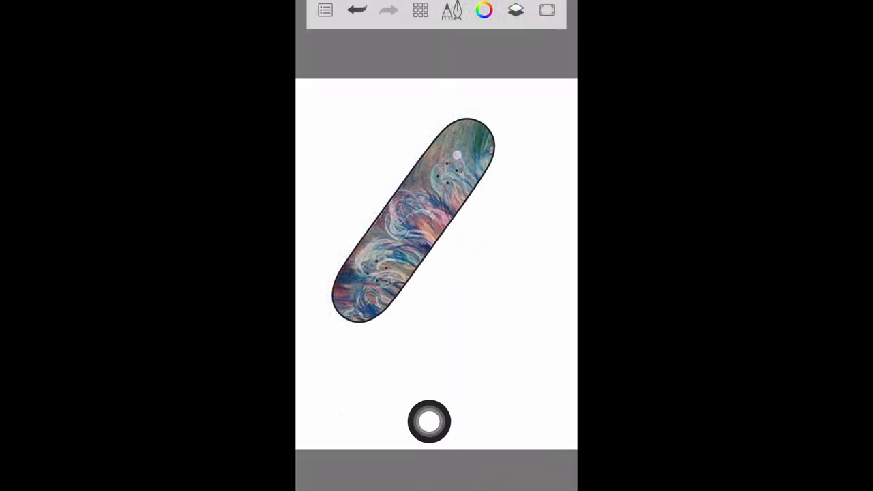
- Select the skateboard outline layer in the Layers panel, then close it
left_click(515, 9)
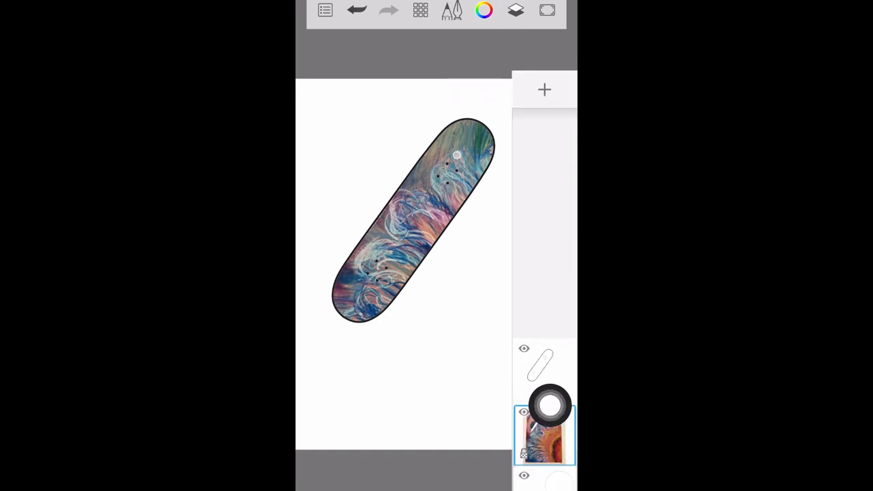
left_click(543, 368)
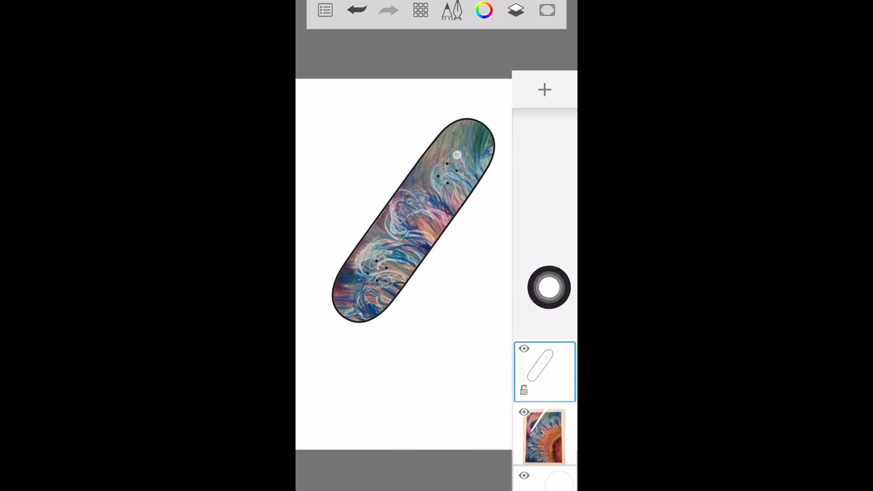
left_click(542, 370)
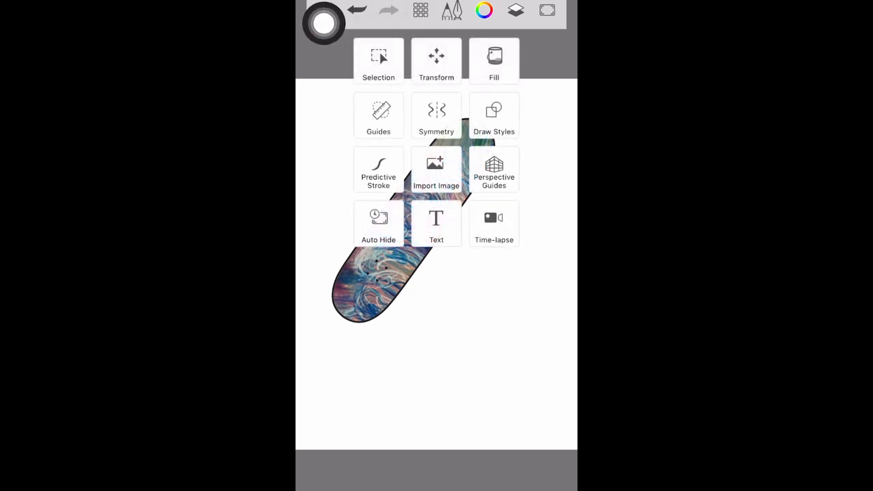
- Start Transform on the filled deck to rotate it vertical and enlarge it
left_click(436, 61)
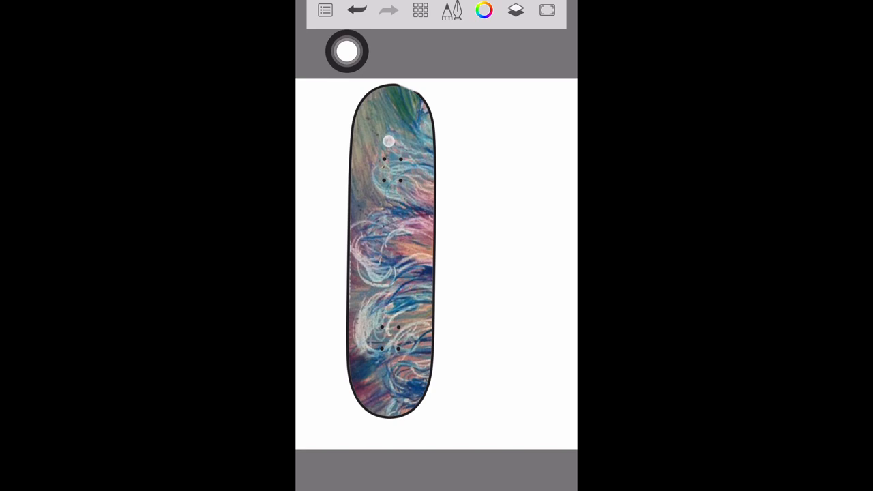
- Share the upright skateboard deck image from the main menu to a chosen destination
left_click(325, 9)
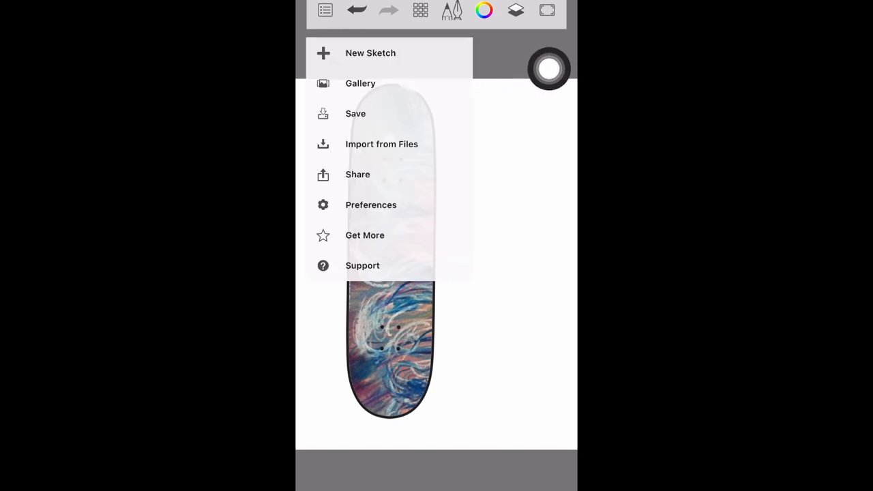
mouse_move(362, 135)
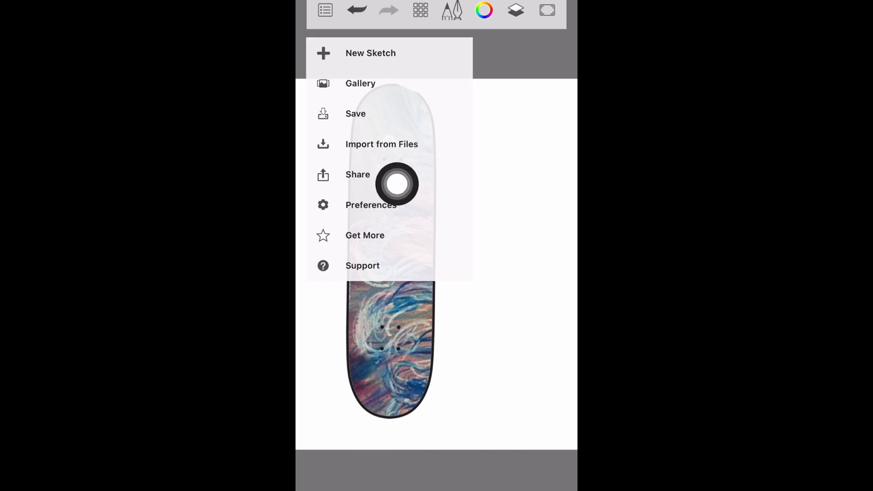
left_click(357, 175)
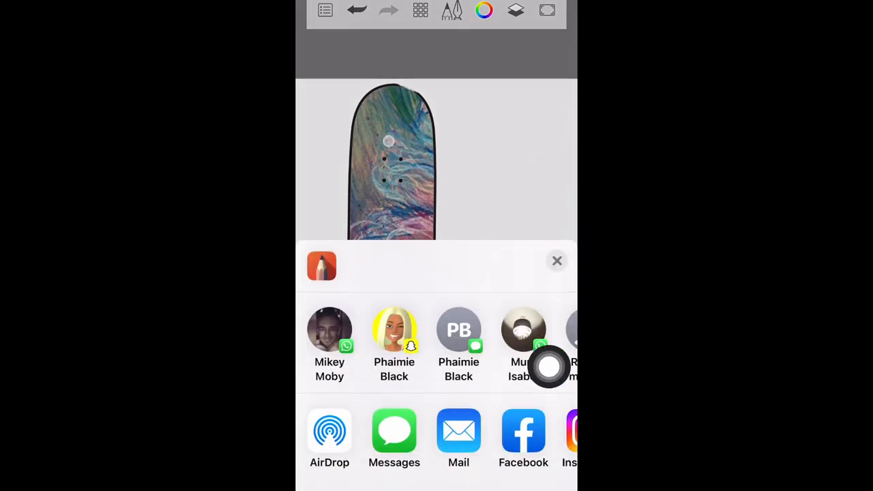
scroll("up", 3)
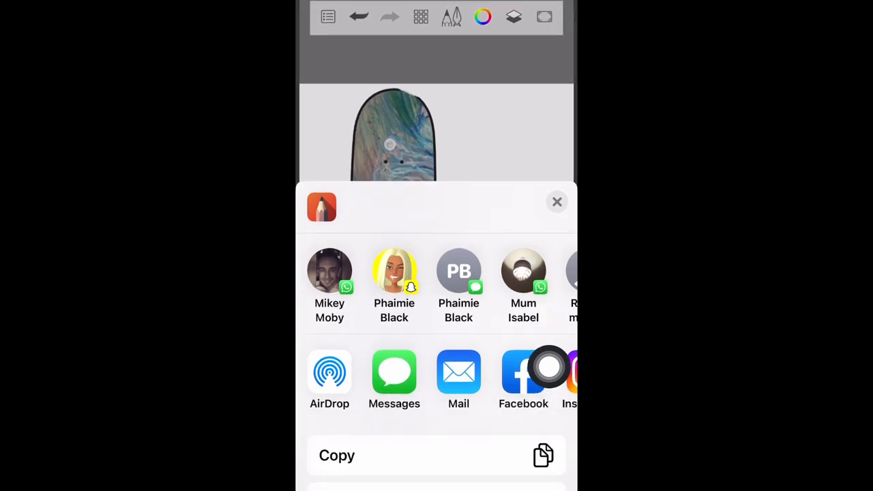
left_click(557, 201)
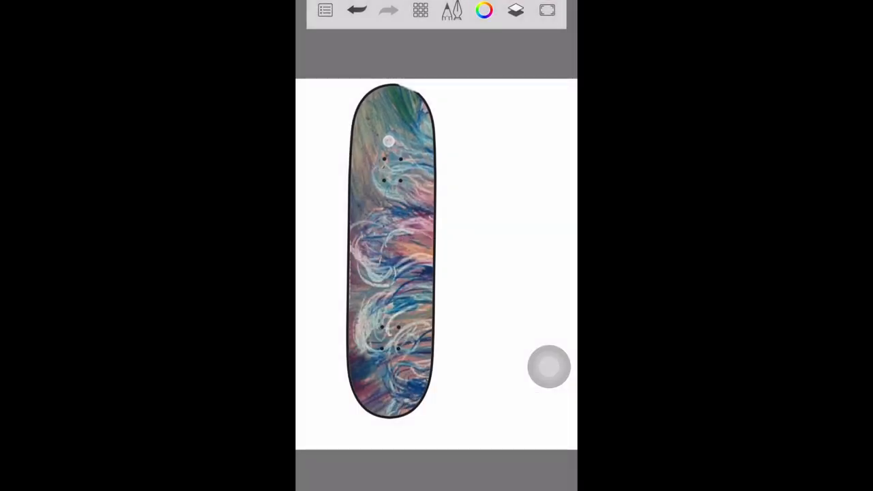